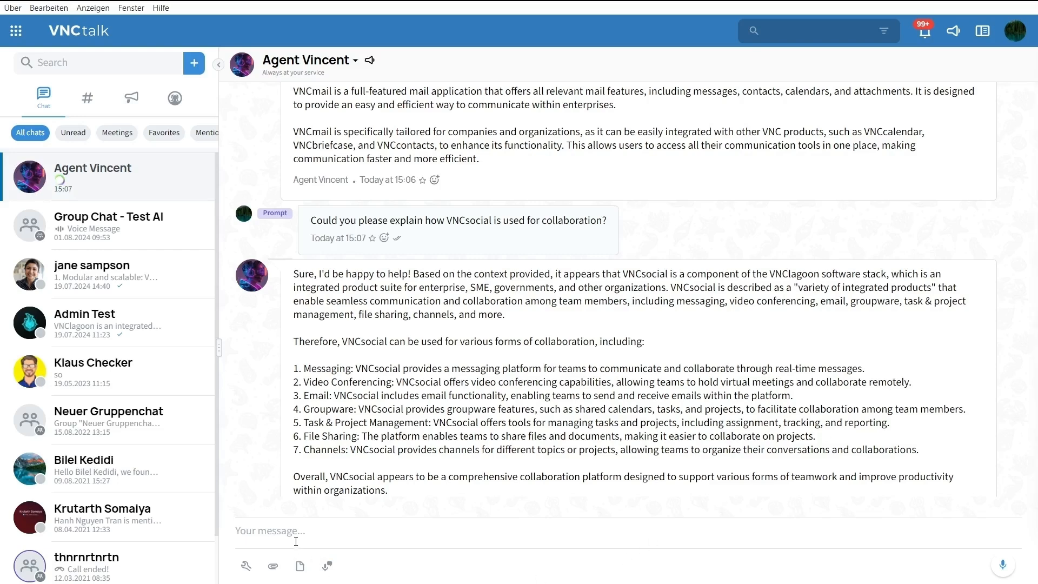
text(Please translate this text into German "In the future, your life will become much more convenient when you have the support of artificial intelligence.")
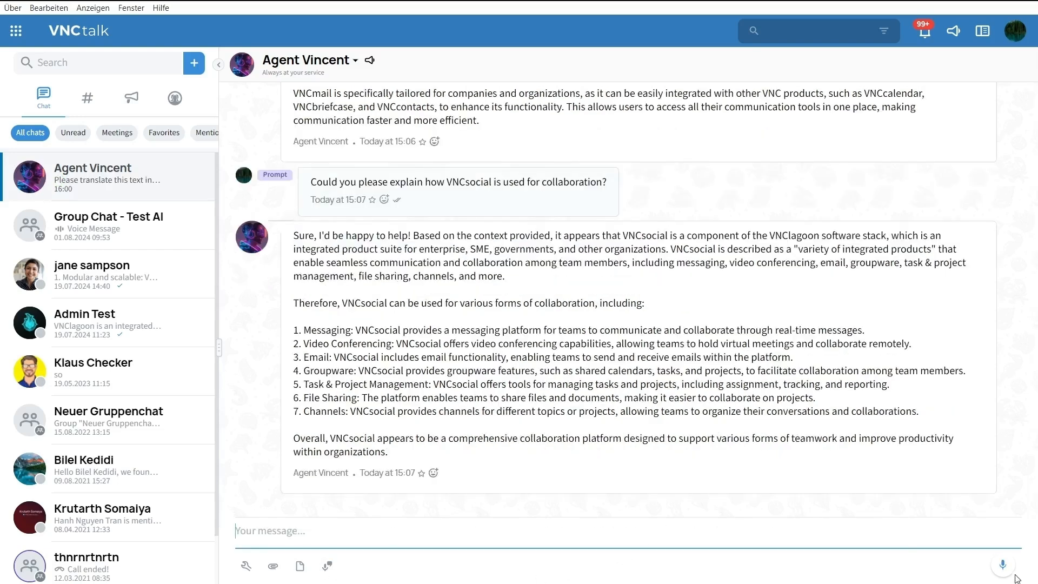
scroll(down, 3)
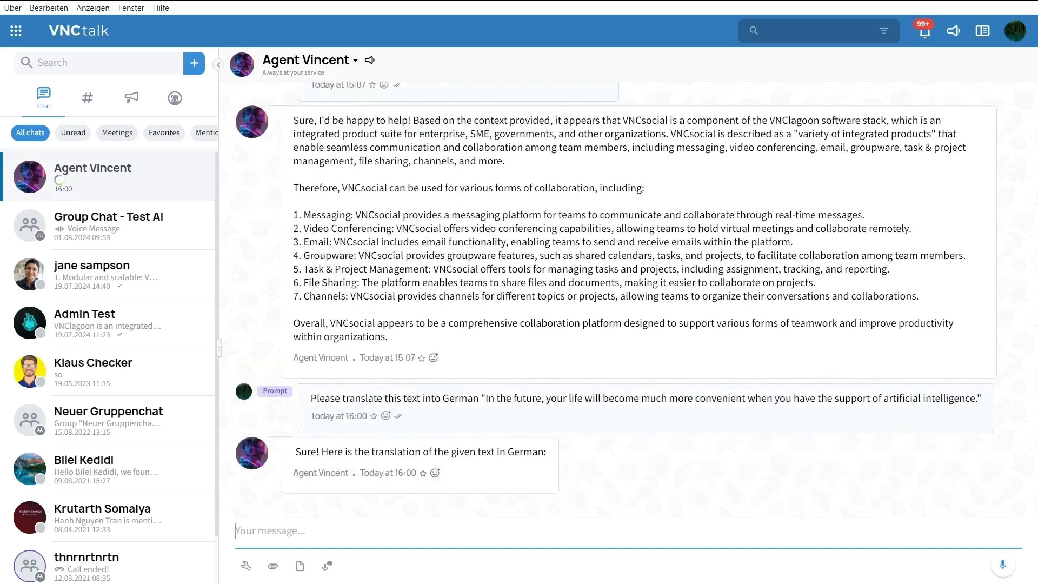
scroll(up, 3)
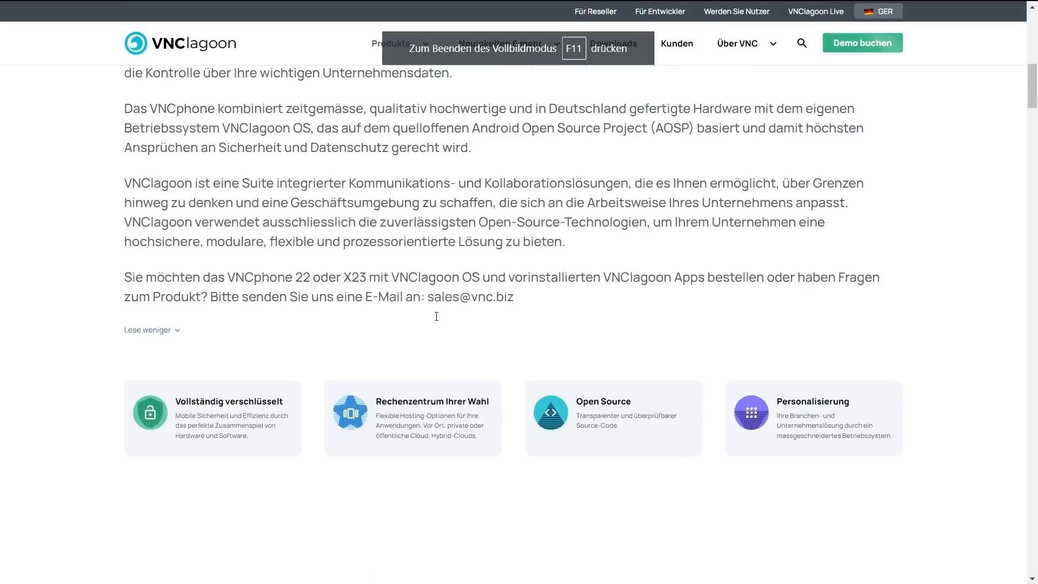
scroll(up, 3)
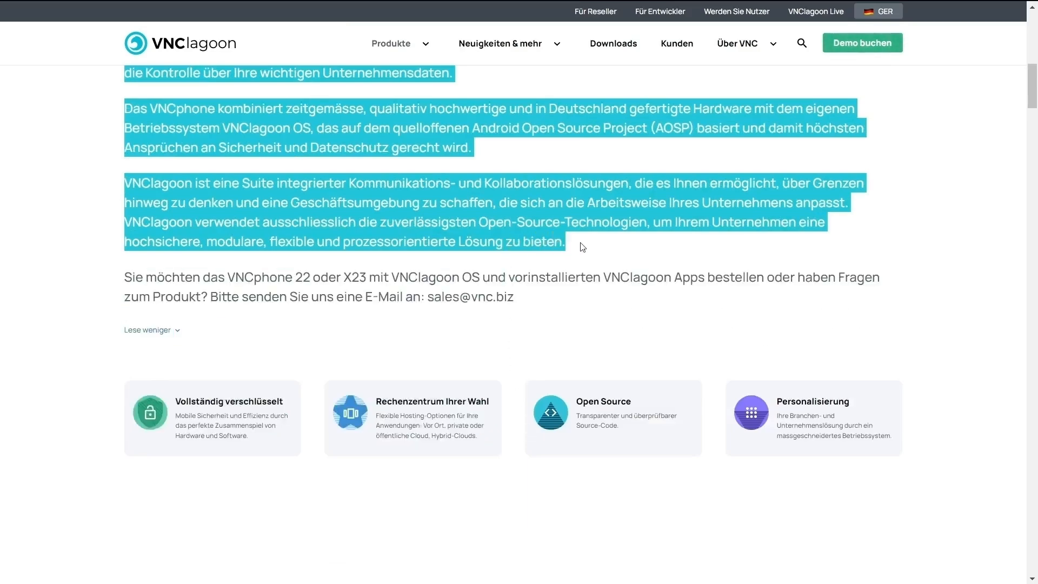
mouse_move(780, 250)
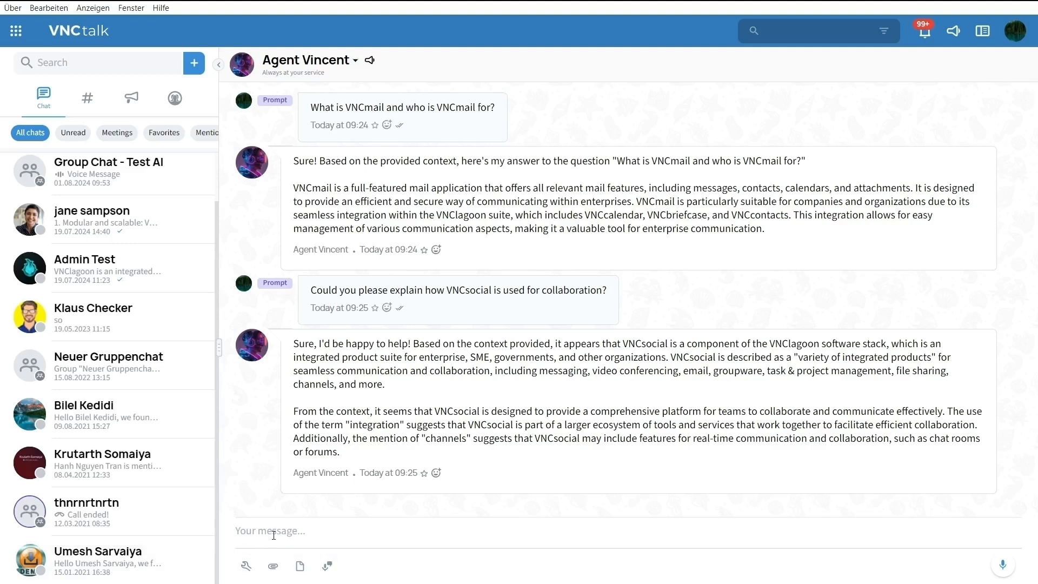
text(Please translate)
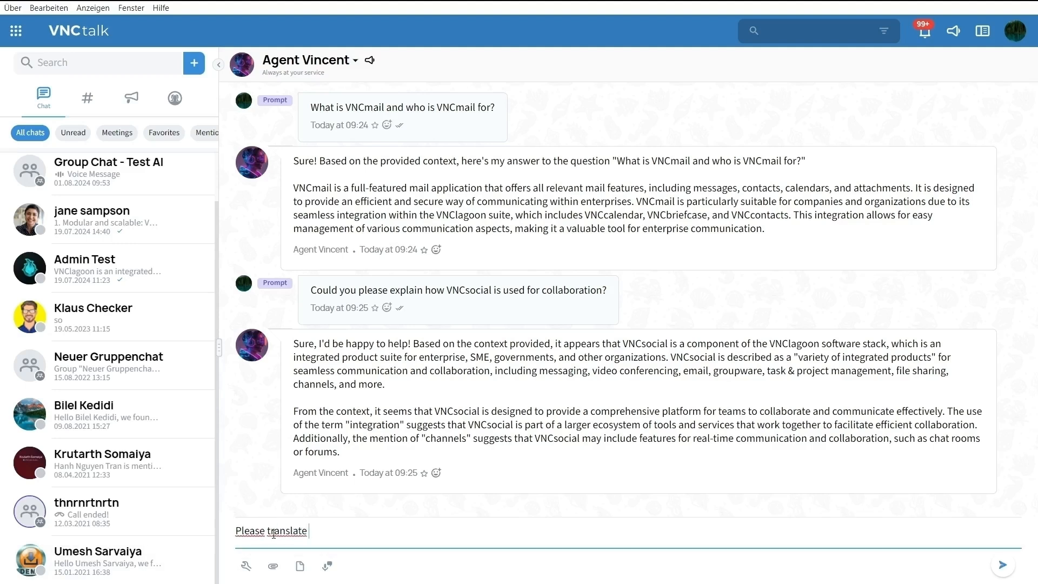
text(this text into)
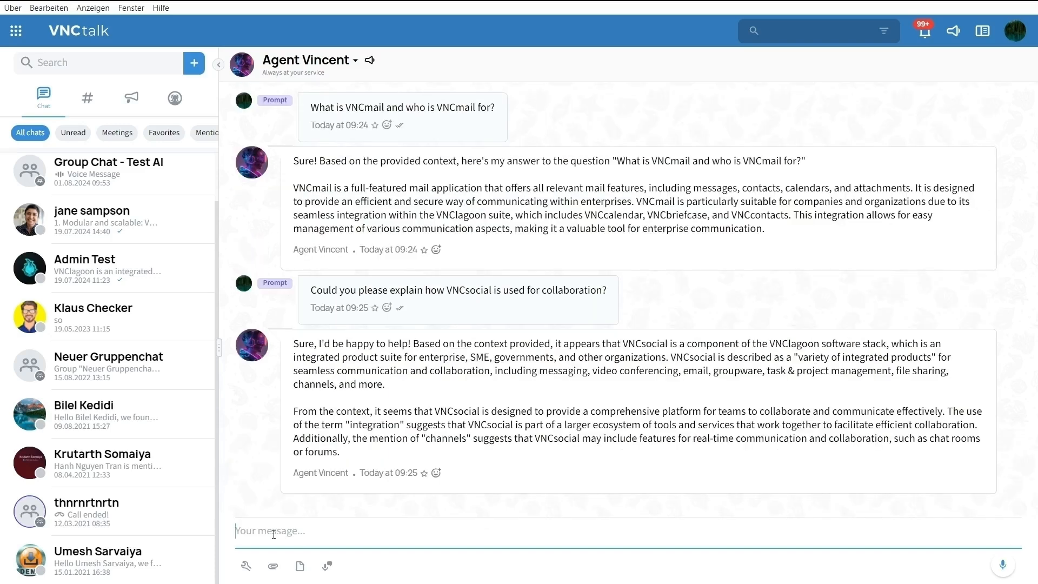
scroll(down, 3)
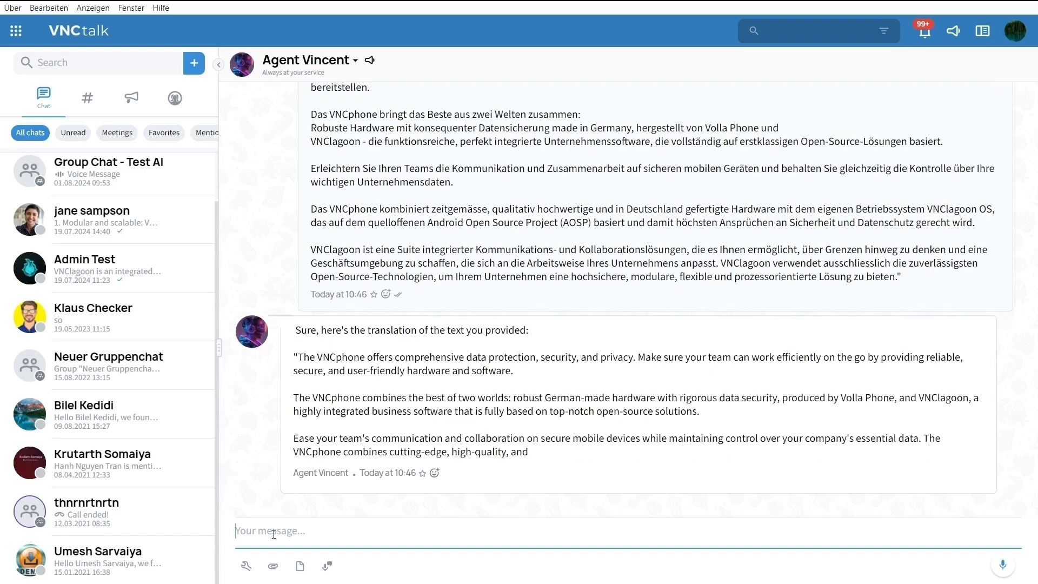
scroll(up, 3)
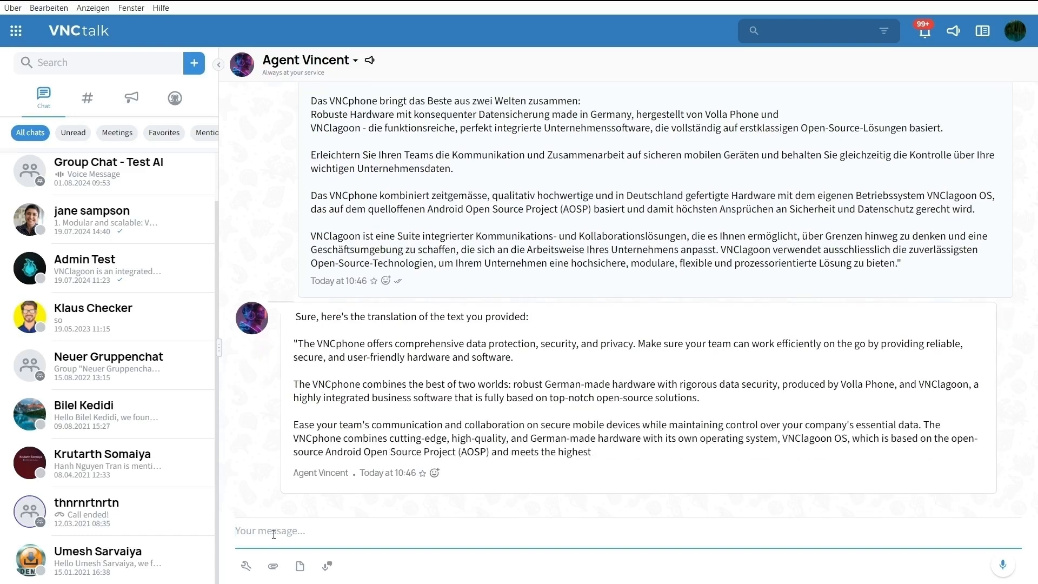